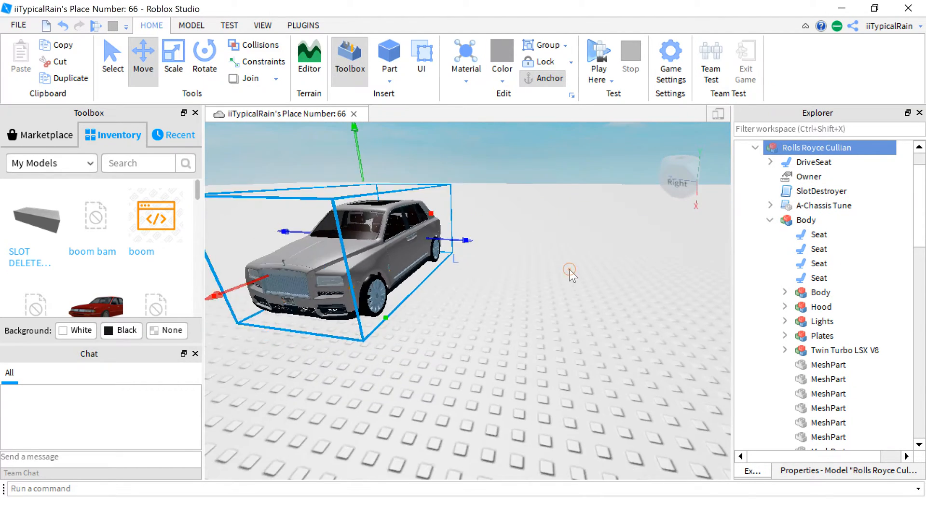
Deselect the Rolls Royce and insert the Silverado and OPEN ME models from the Toolbox inventory
click(12, 506)
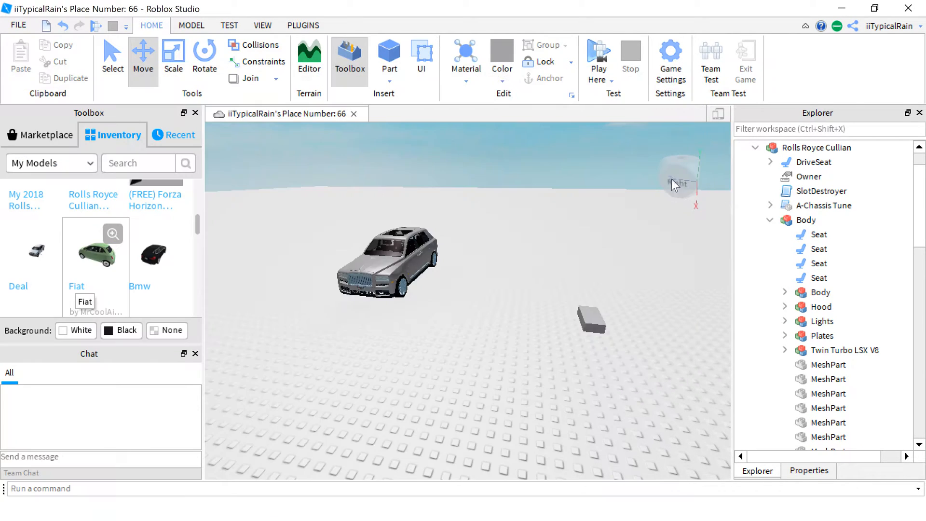
scroll(down, 3)
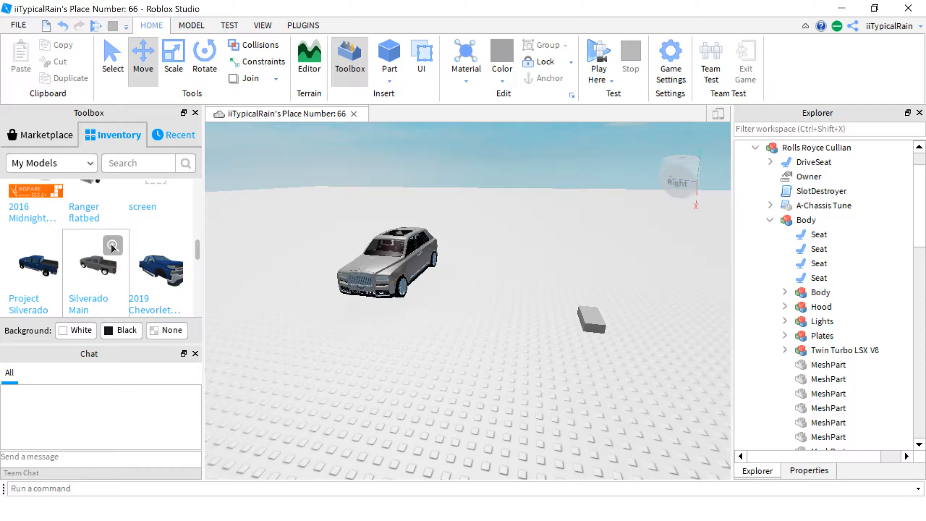
scroll(down, 3)
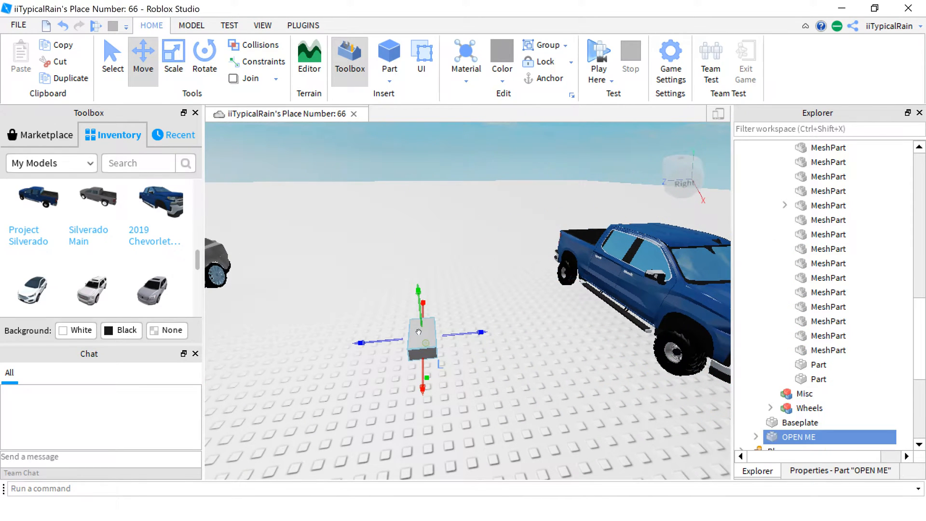
Move OPEN ME's Owner value and SlotDestroyer script into the A-Chassis 6.81T truck model
click(755, 392)
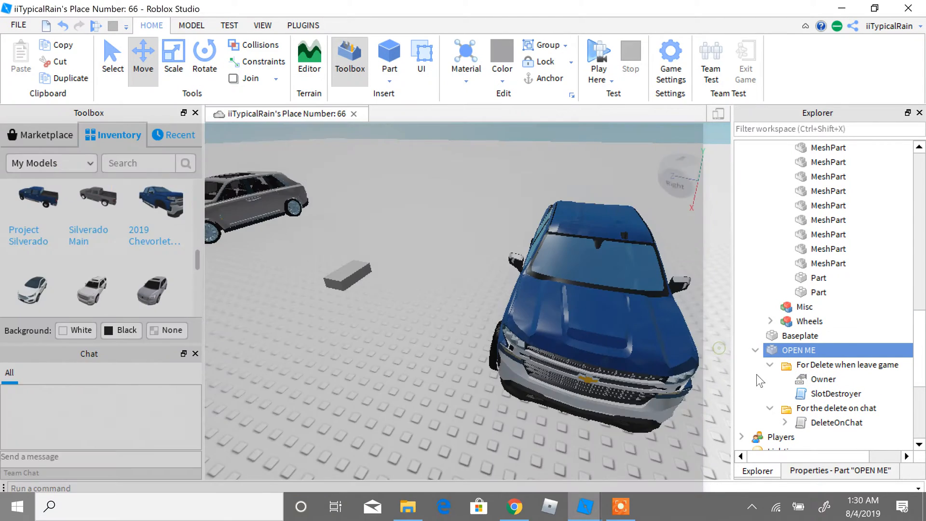
click(823, 379)
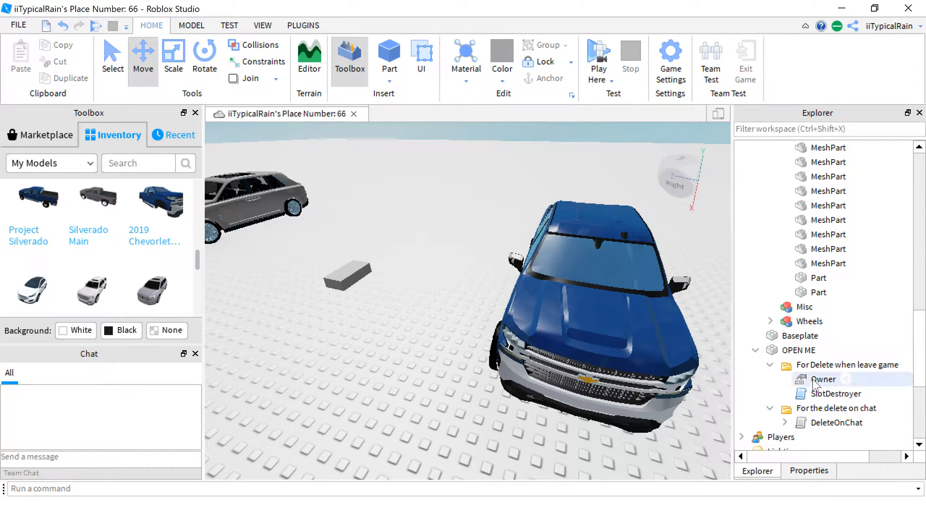
click(823, 379)
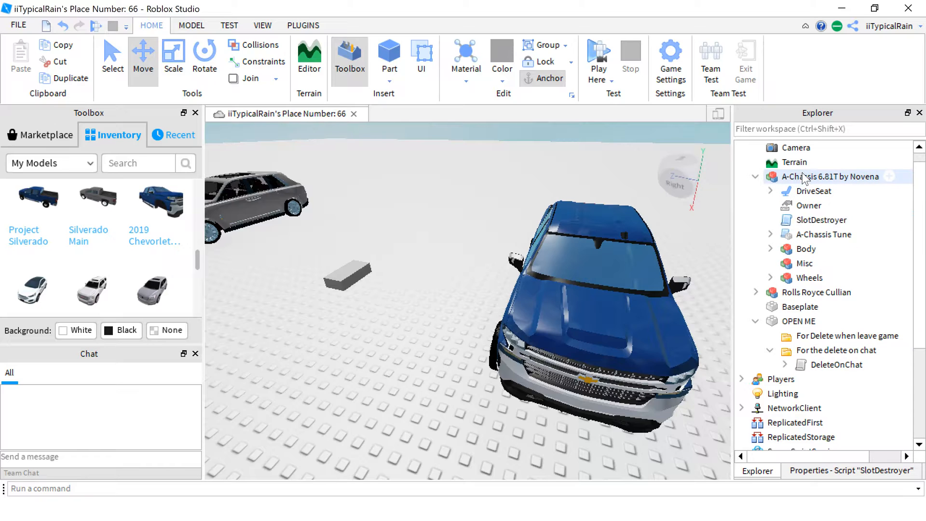
click(820, 220)
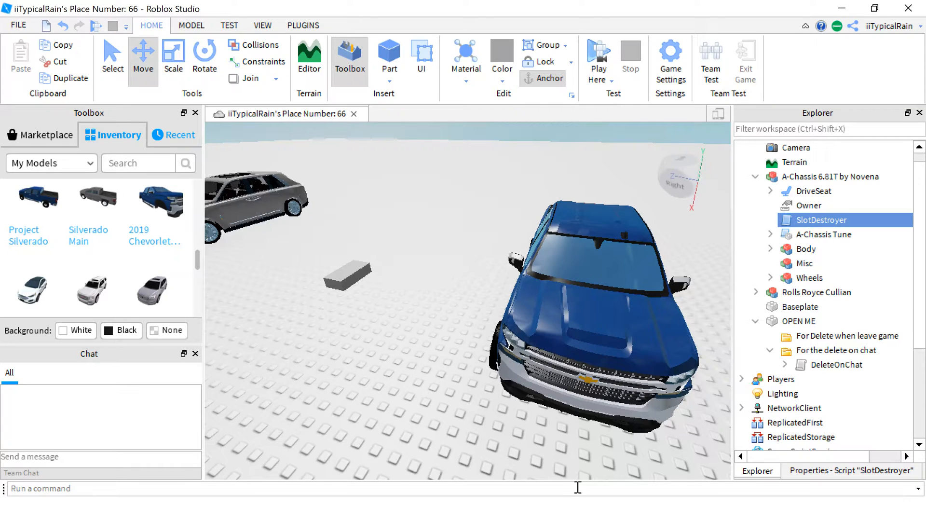
mouse_move(488, 433)
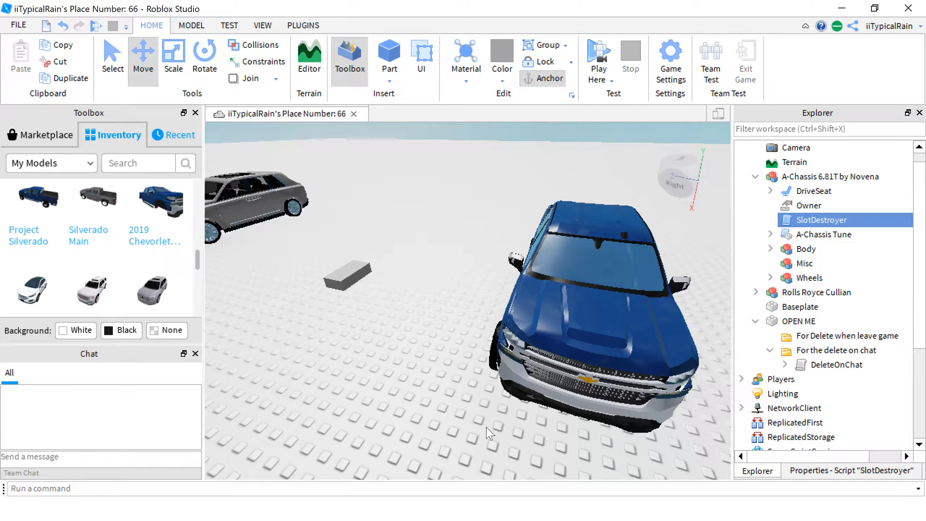
mouse_move(509, 430)
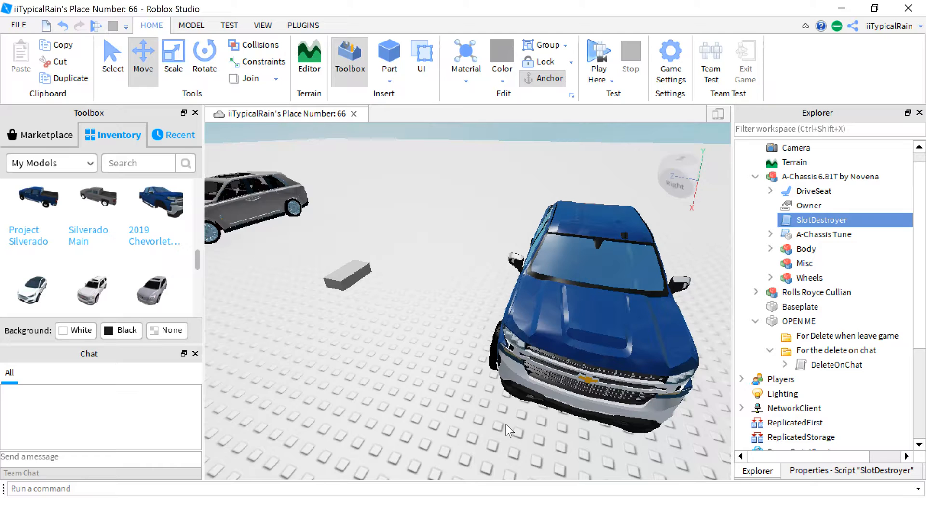
click(16, 507)
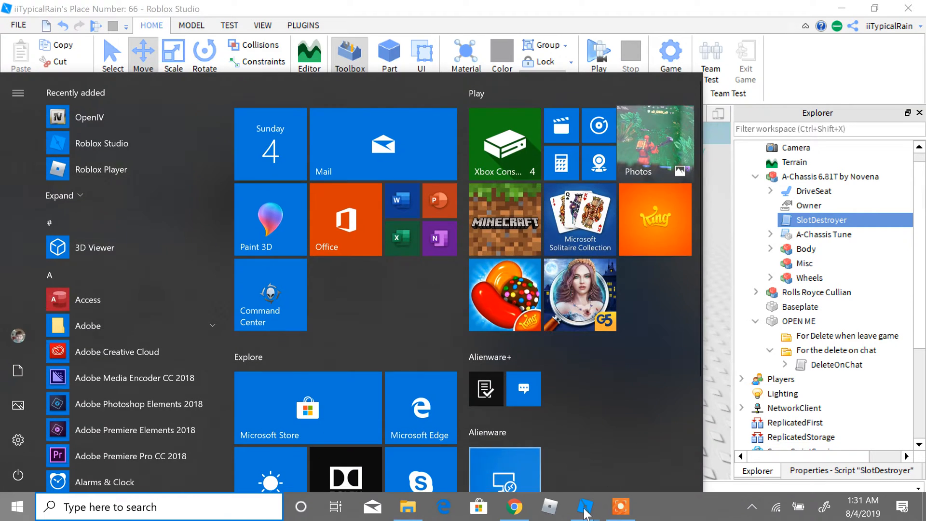
click(584, 507)
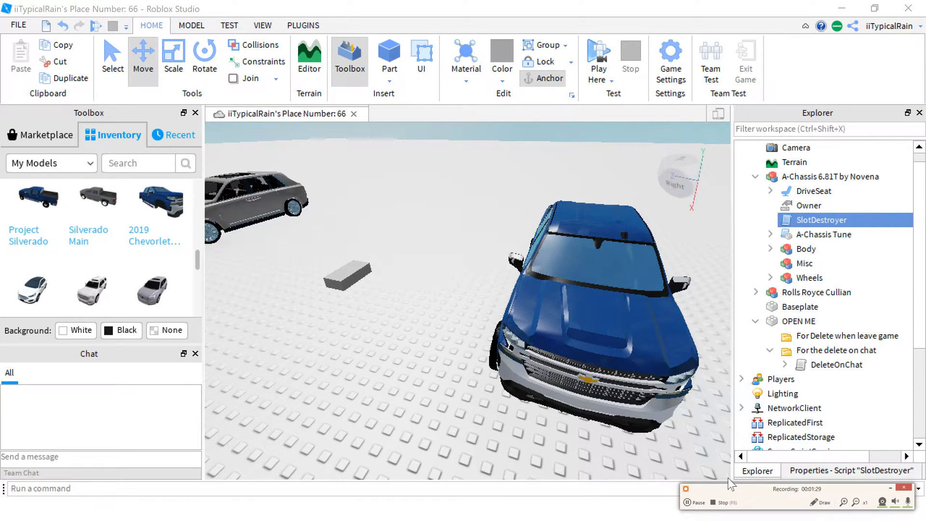
click(795, 205)
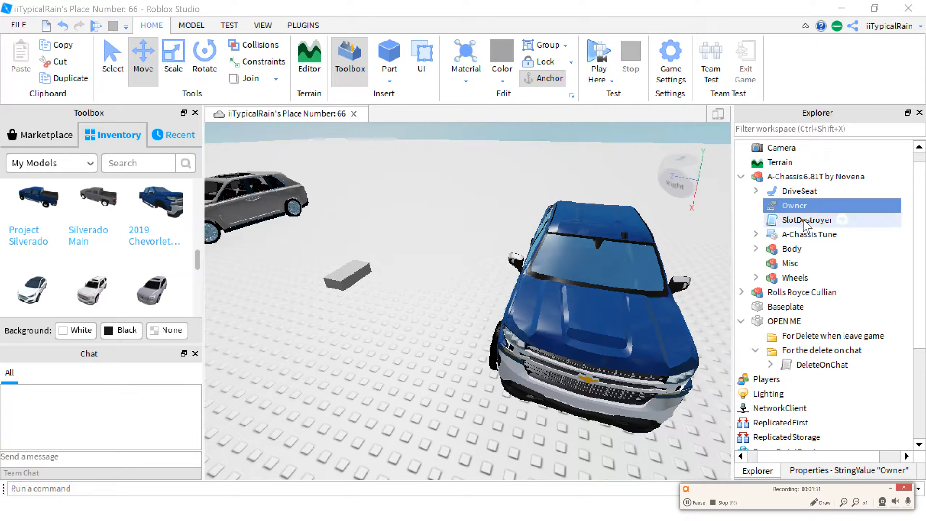
Open SlotDestroyer and replace the Creator placeholder with 'TypicalCars'
double_click(807, 220)
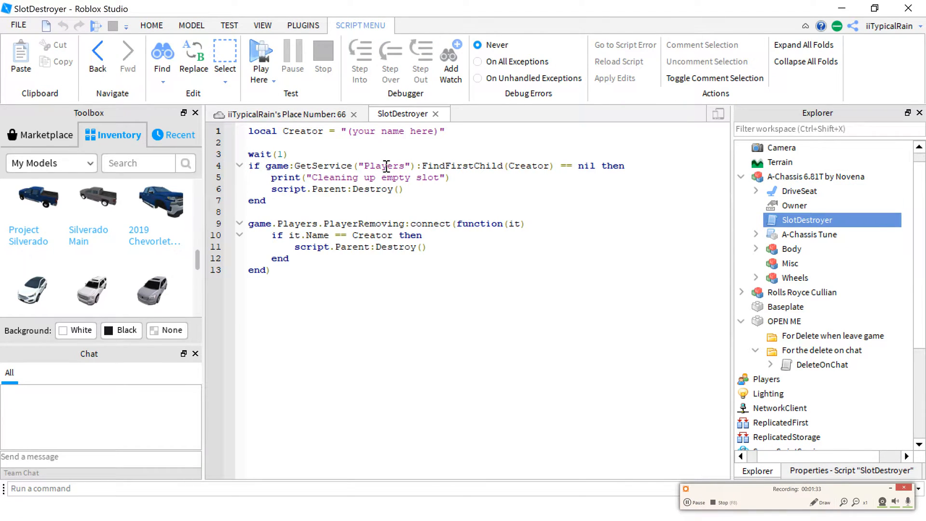
mouse_move(510, 138)
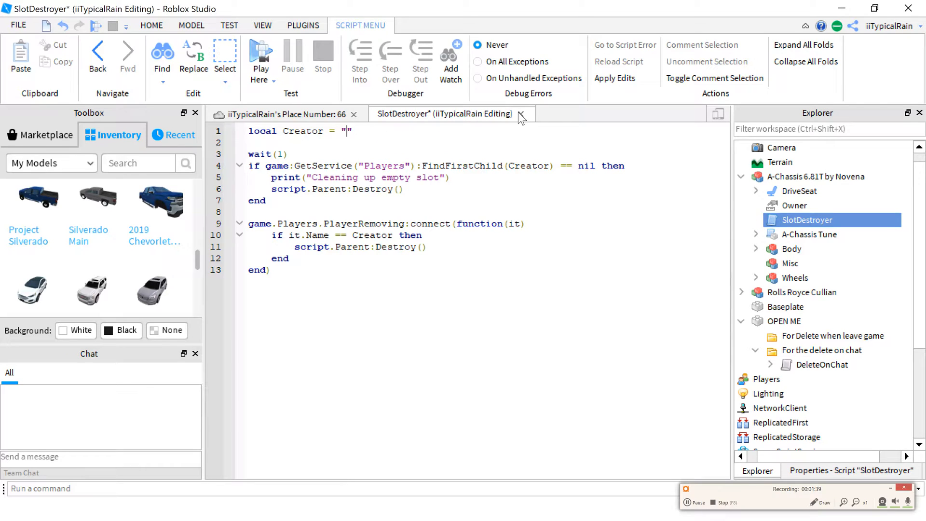
text(Typica)
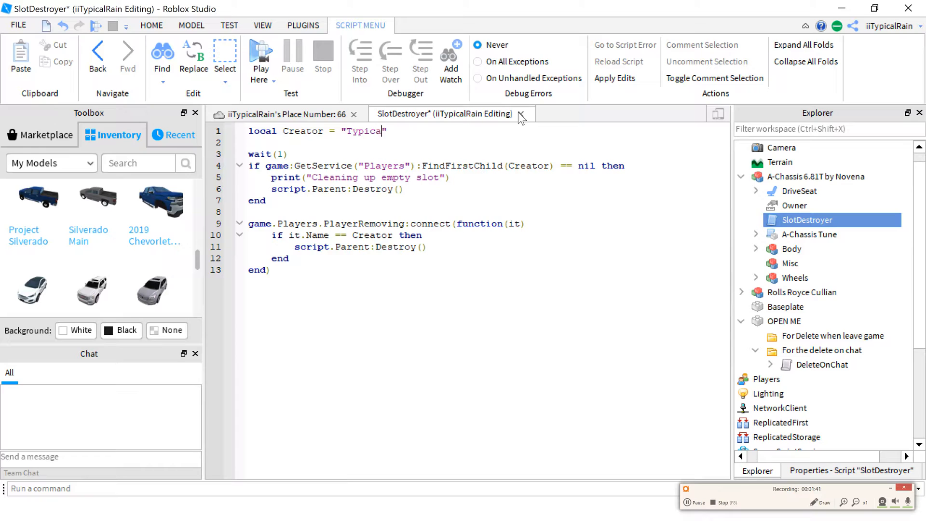
text(lCars)
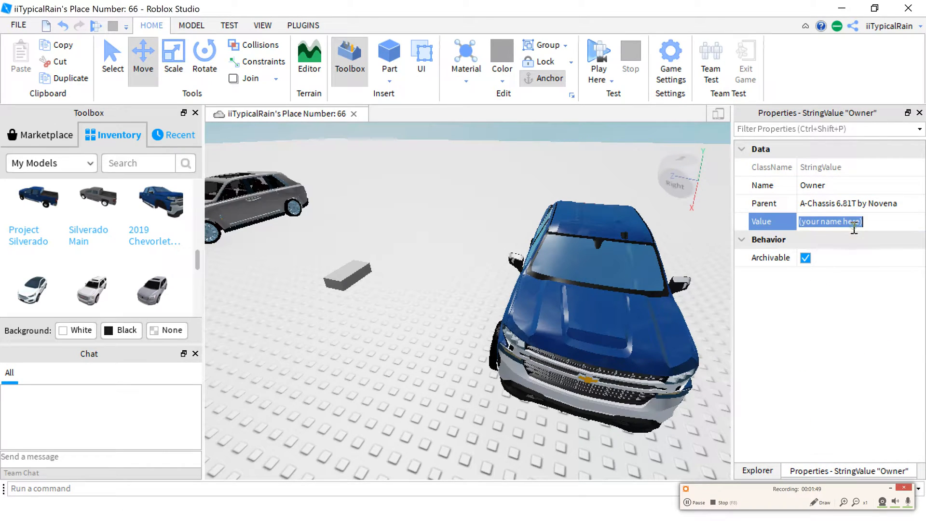
Enter a new name in the truck's Owner Value field in Properties
text(Typ)
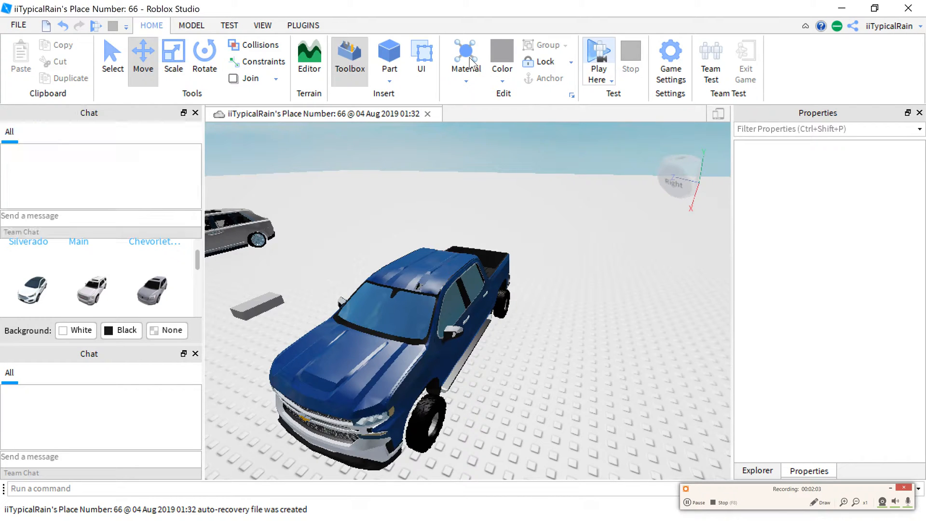
Restore the Toolbox panel beside the scene with the blue pickup truck
click(598, 56)
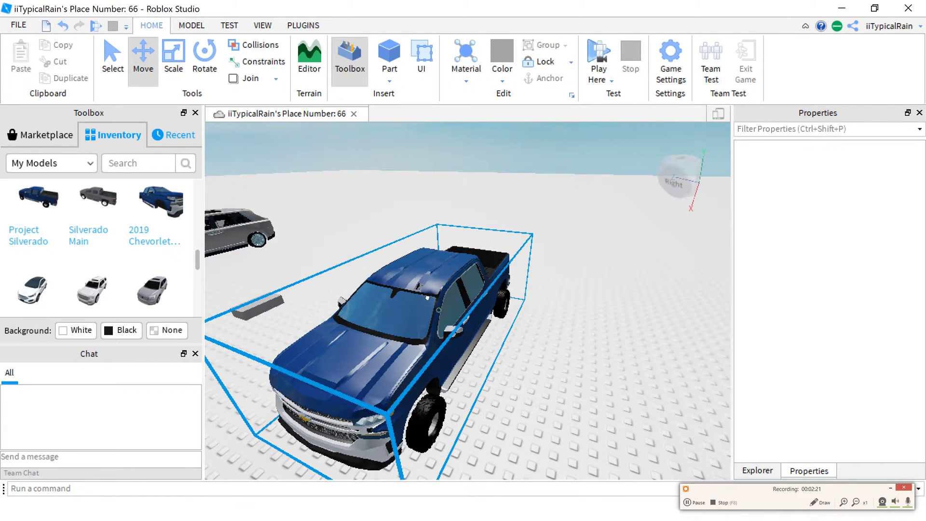
Change the truck's Owner value to the account username instead of TypicalCars
click(413, 295)
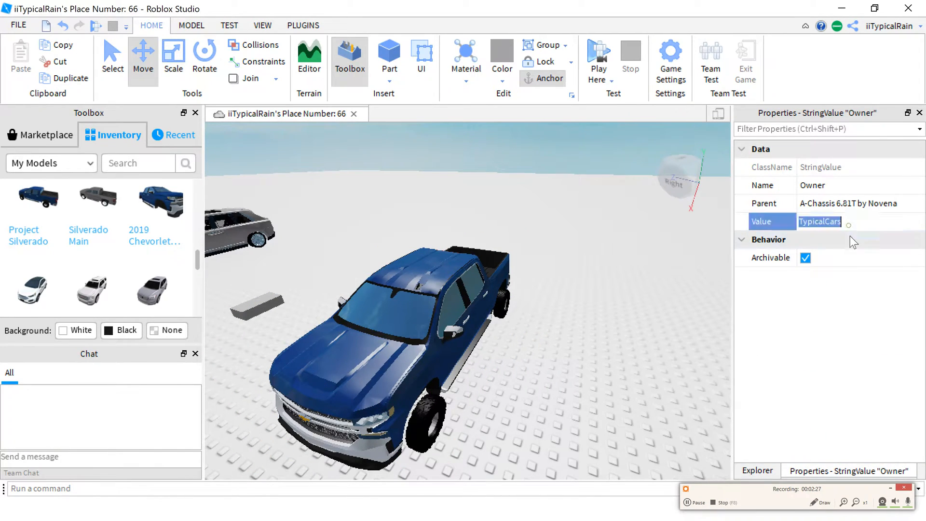
text(iity)
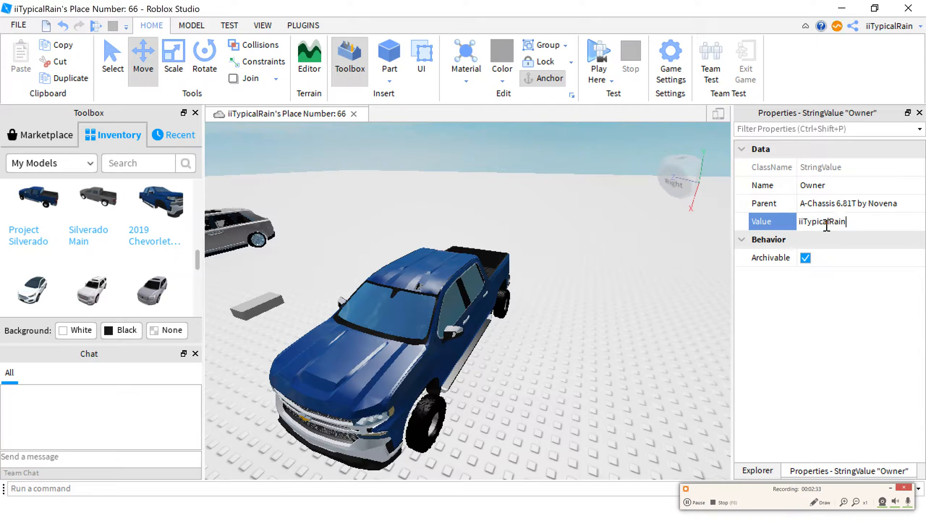
click(757, 471)
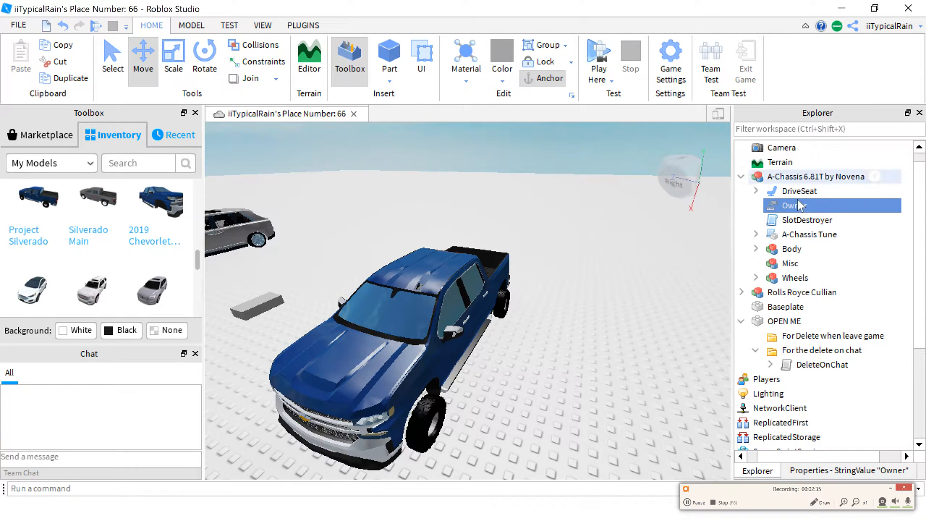
Reopen SlotDestroyer and replace its Creator name with the account username
double_click(805, 220)
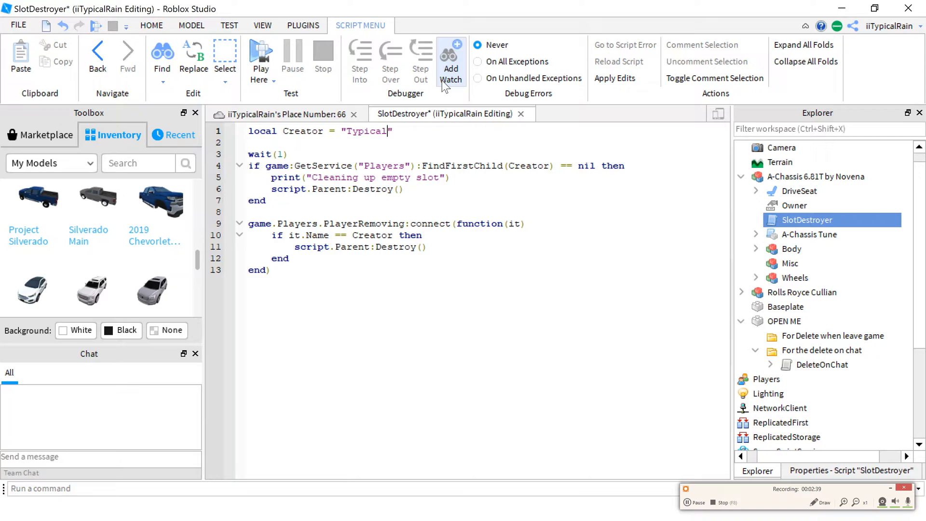
key(BackSpace)
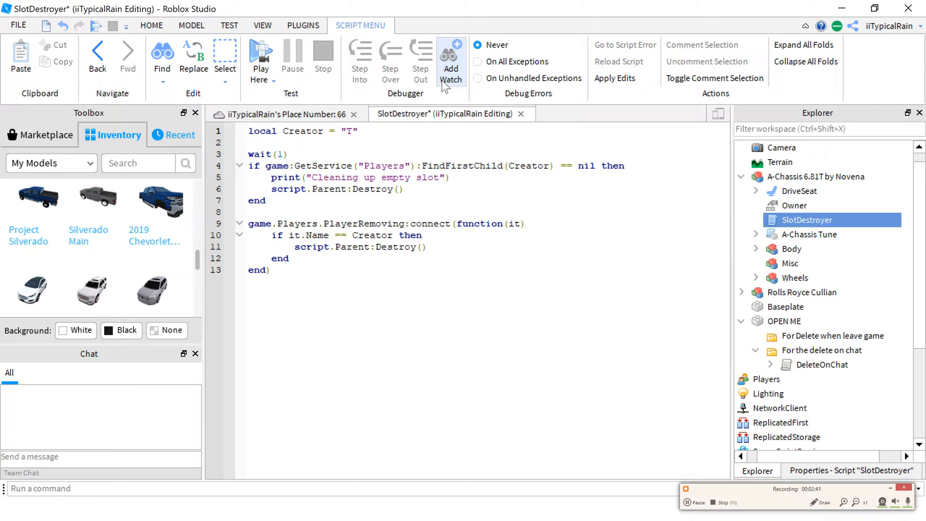
text(iity)
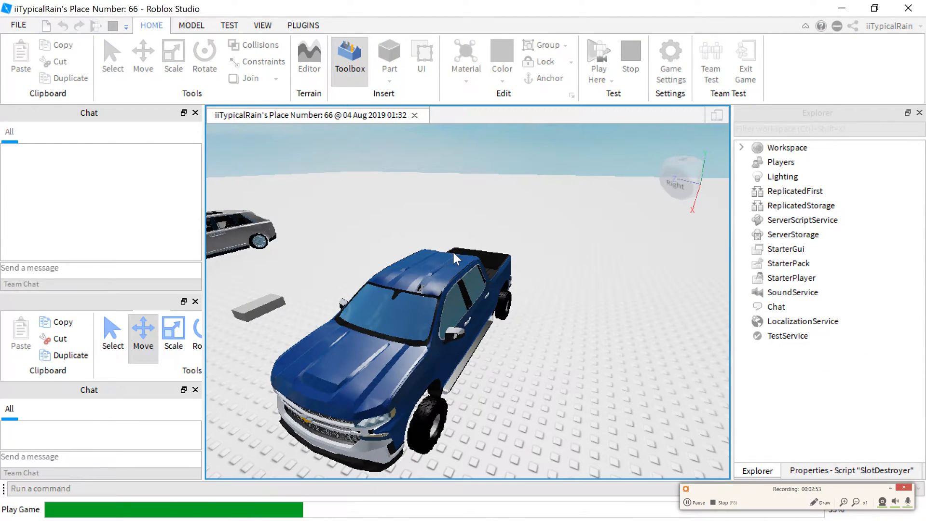
Start a play test of the place from the Home tab
click(598, 56)
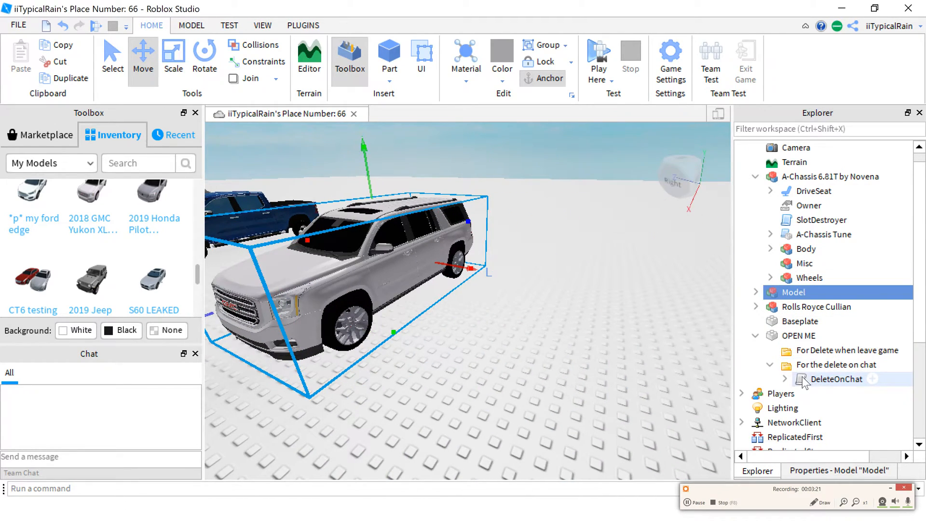
Open DeleteOnChat and put the account username inside game.Players[""]
click(784, 378)
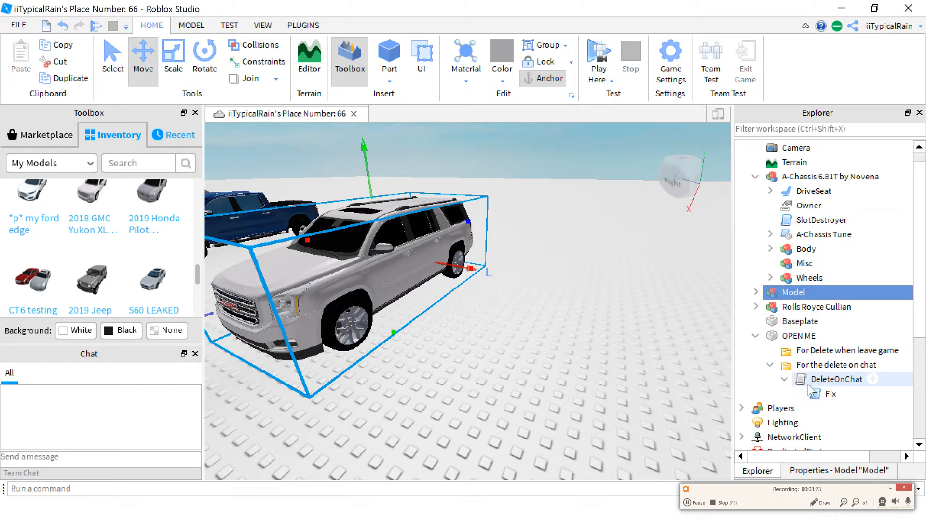
double_click(834, 379)
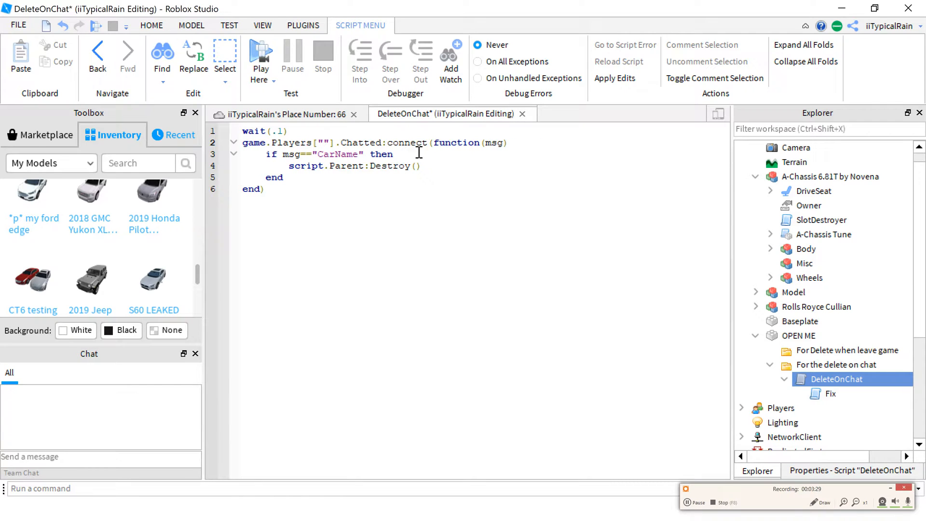
text(ii)
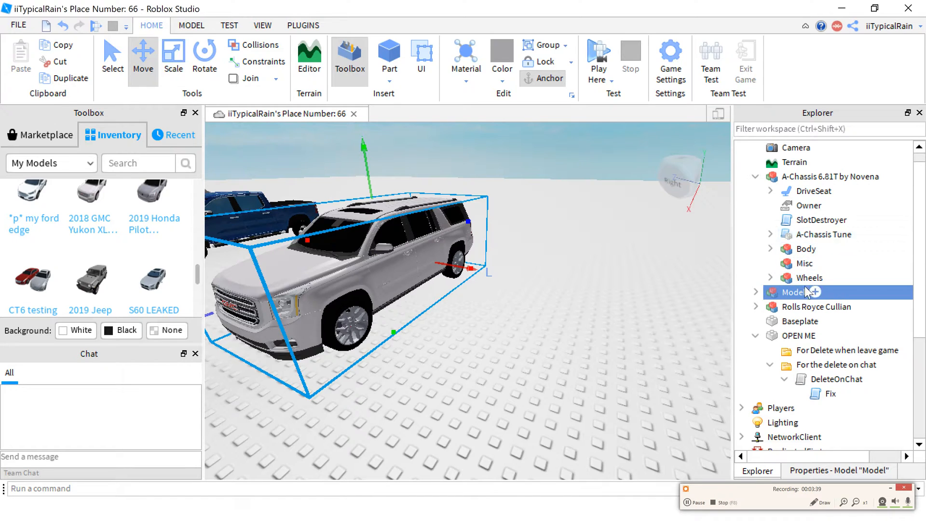
Rename the white SUV car model to GMC
right_click(792, 292)
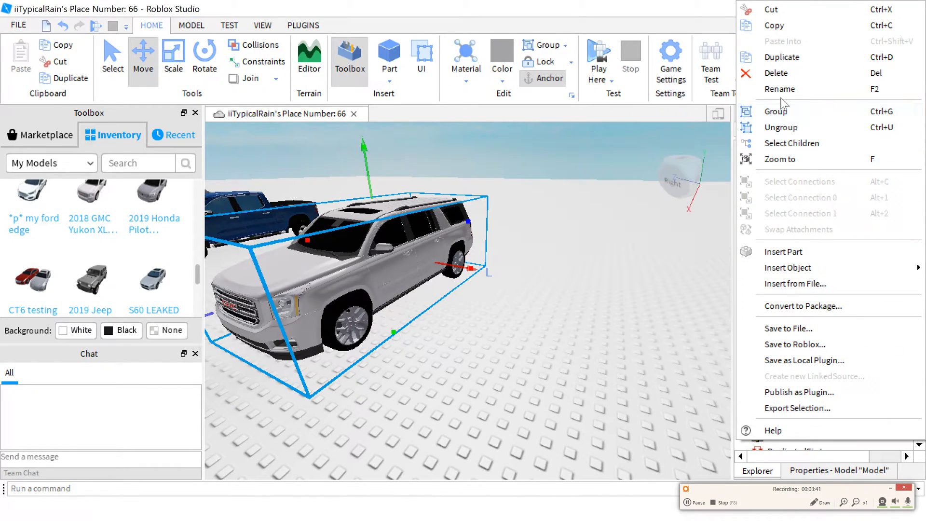
click(779, 89)
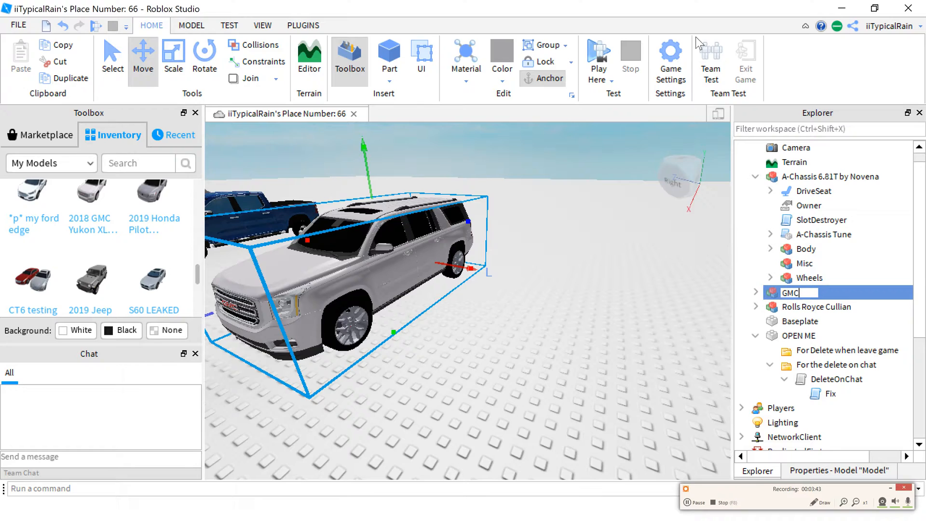
click(836, 379)
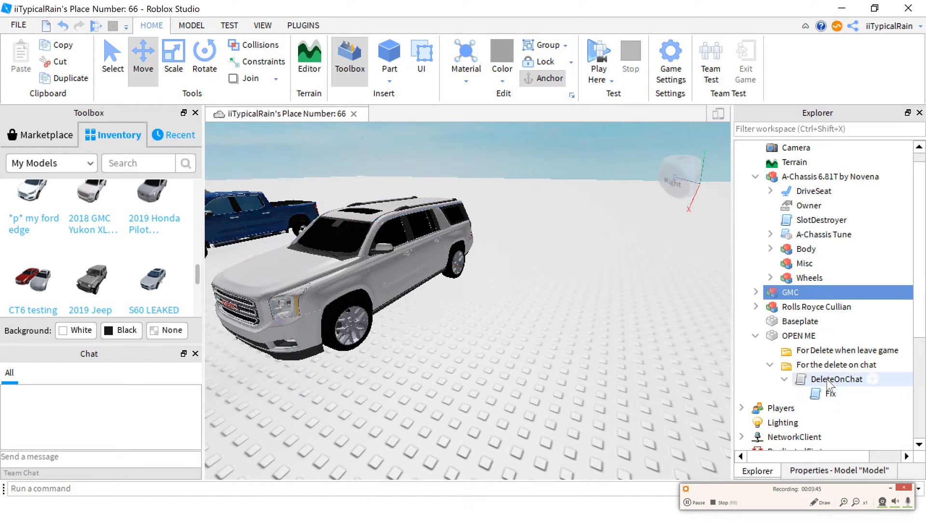
Open DeleteOnChat and set GMC as the chat trigger word after msg==
double_click(812, 379)
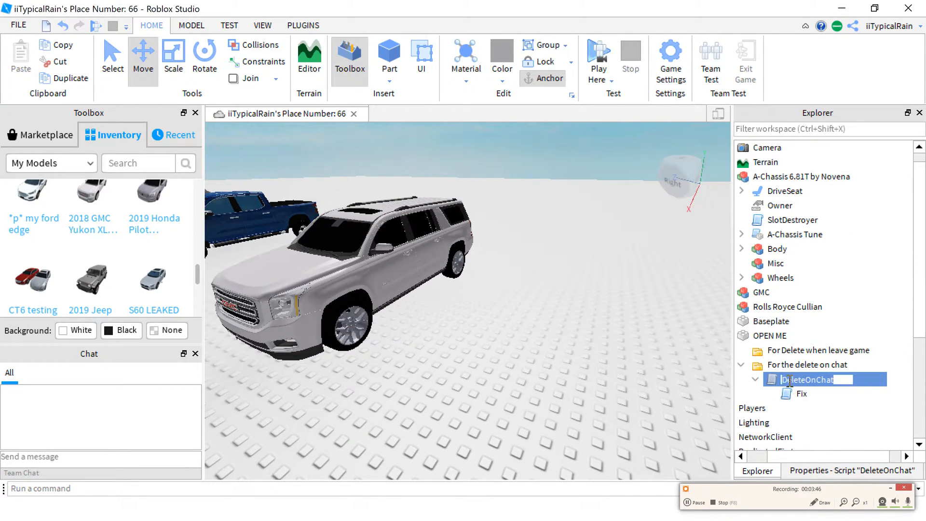
double_click(807, 380)
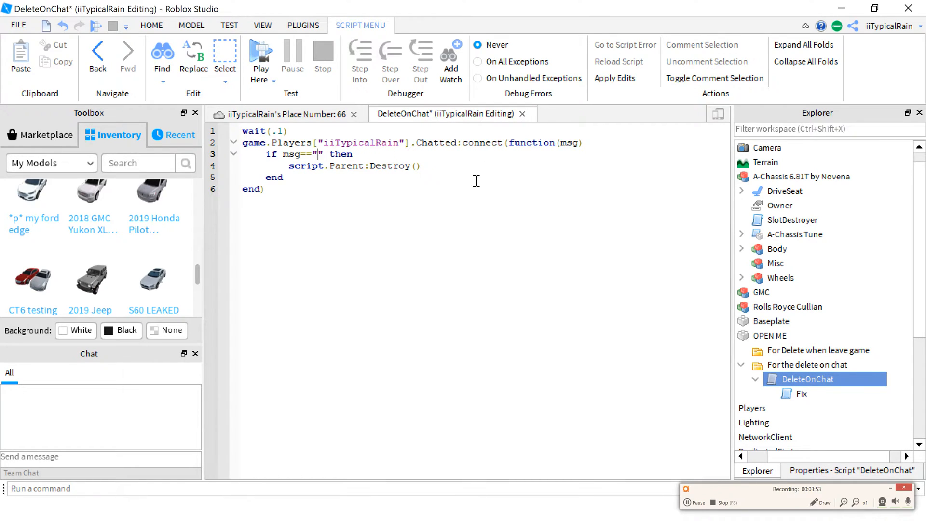
text(GMC)
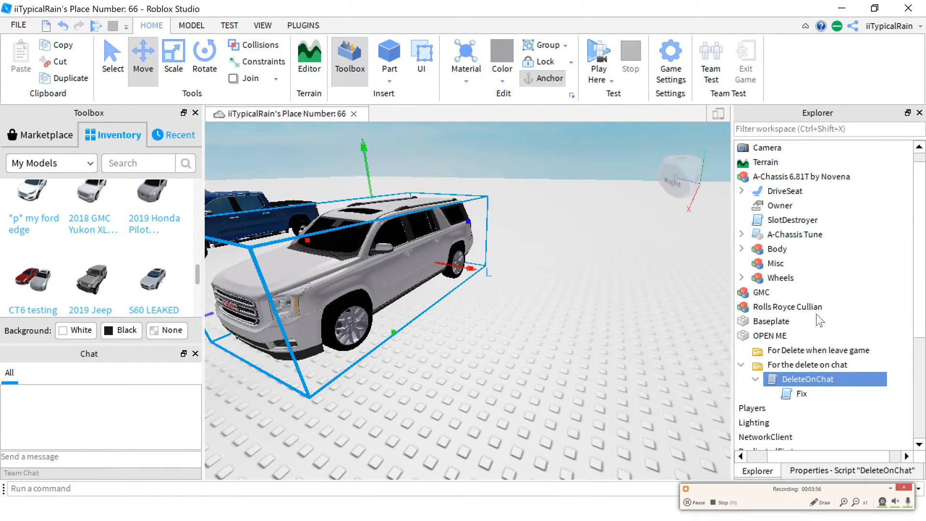
click(762, 292)
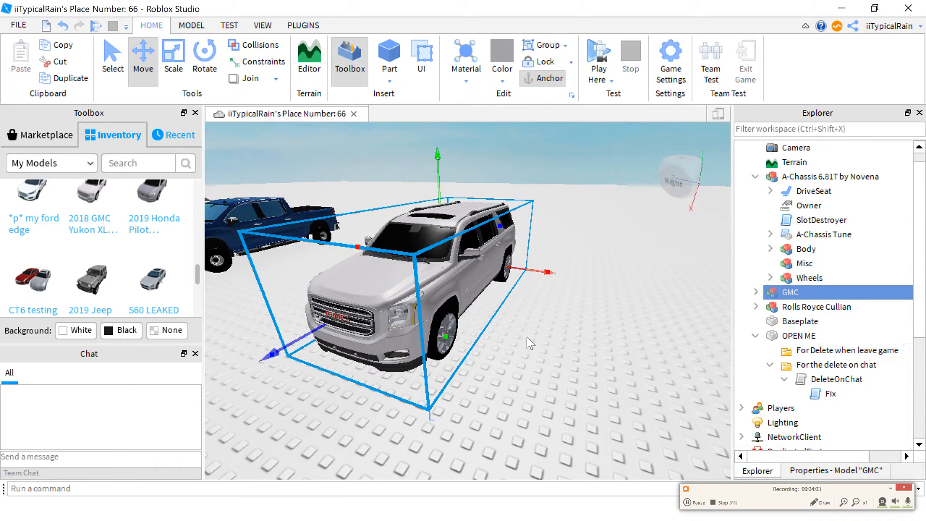
click(817, 307)
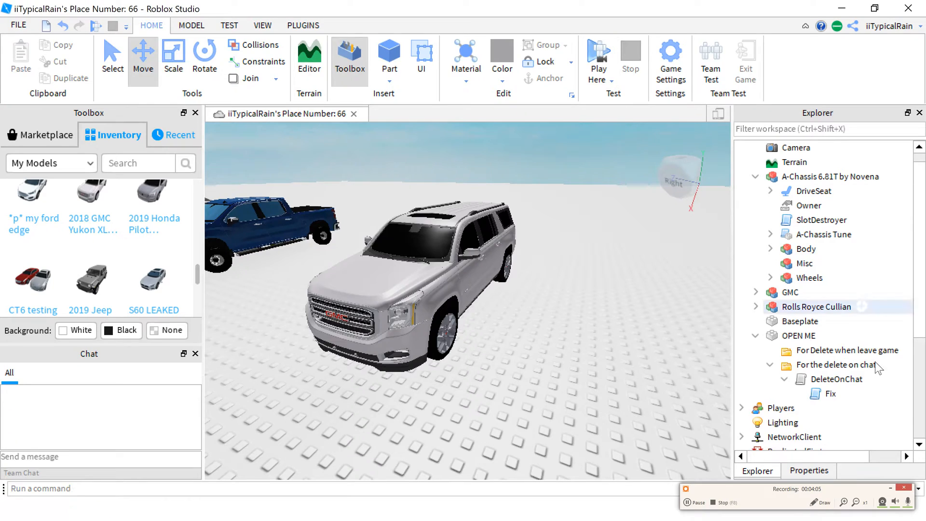
double_click(837, 378)
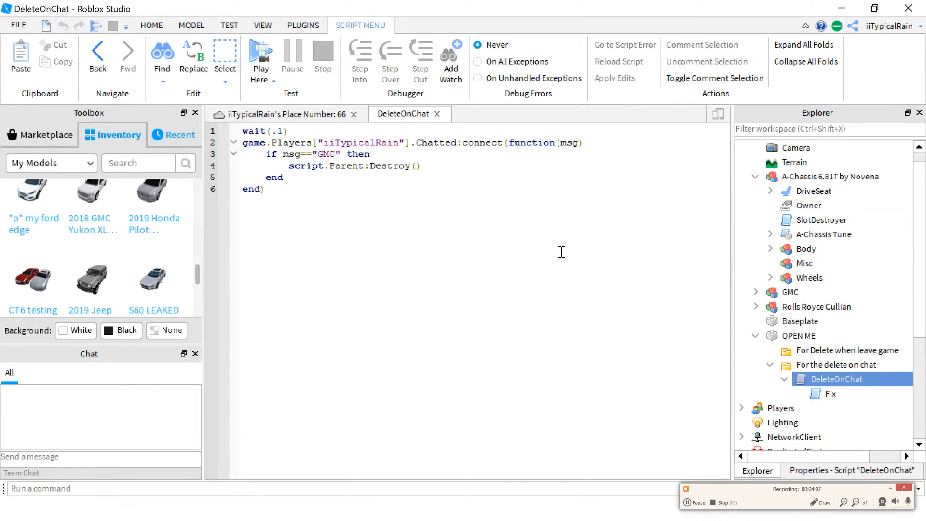
mouse_move(464, 137)
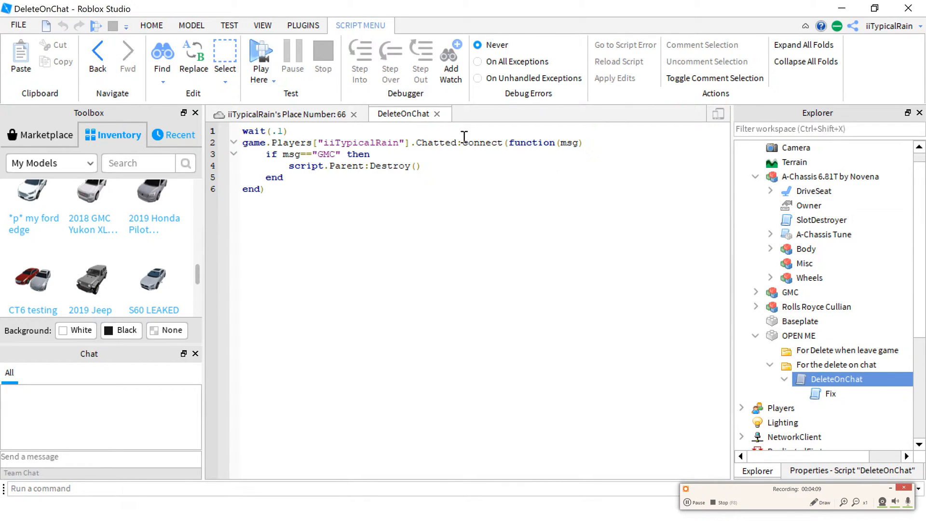
mouse_move(418, 116)
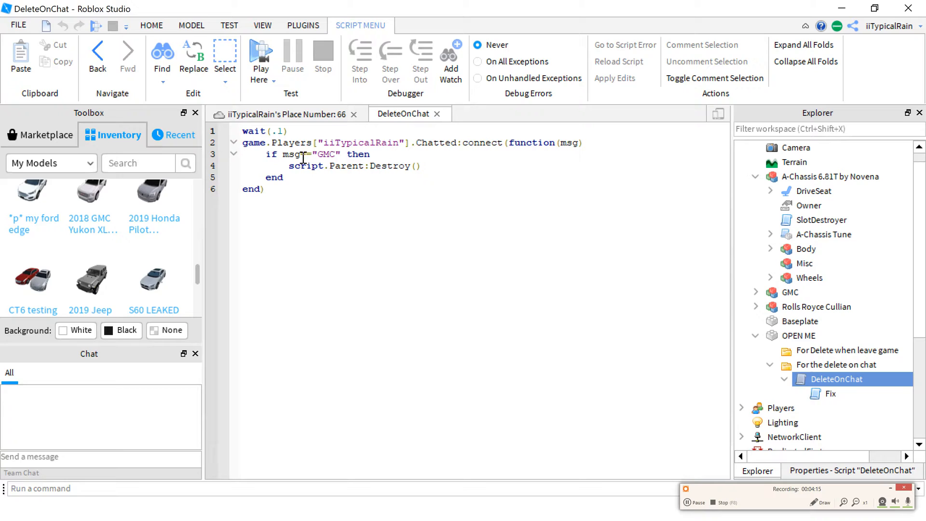
mouse_move(355, 171)
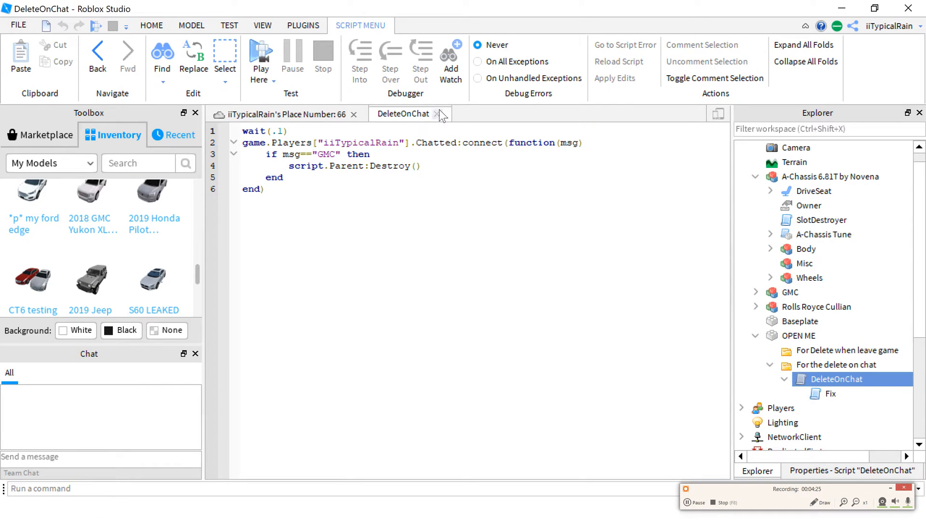
mouse_move(436, 124)
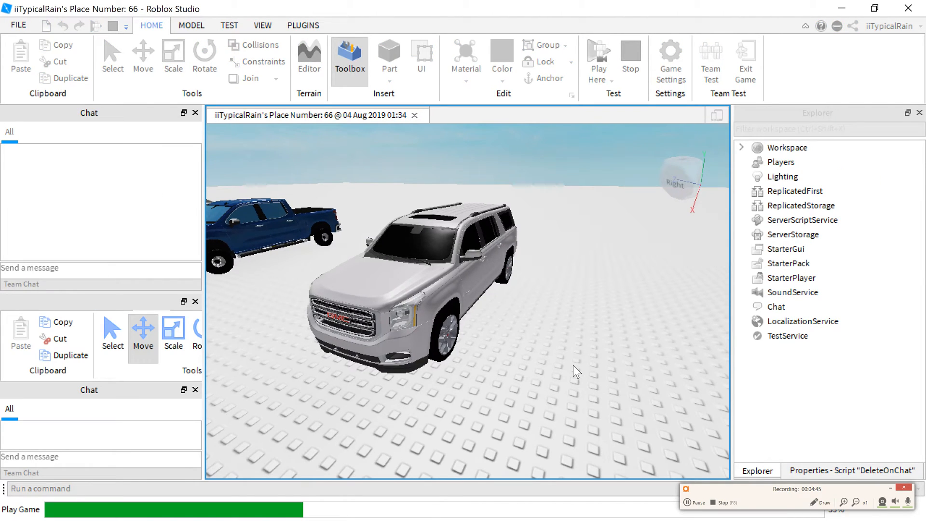
Play-test the game, then stop, leaving DeleteOnChat inside the GMC model
click(598, 56)
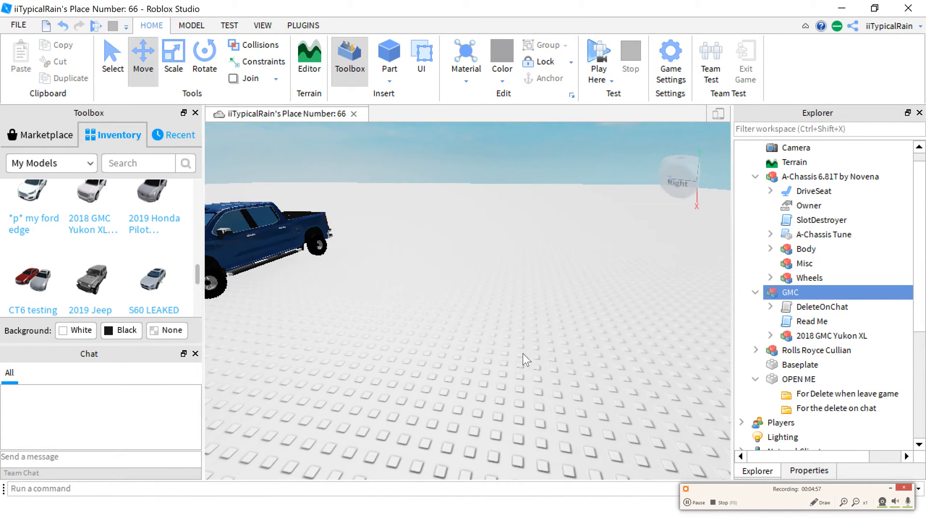
Save the A-Chassis 6.81T Silverado to Roblox, overwriting the Project Silverado model
click(826, 176)
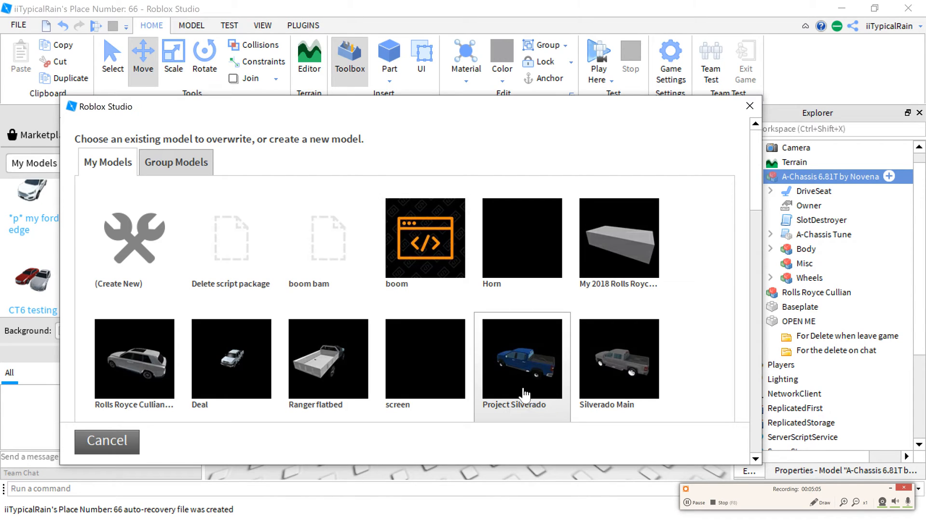
click(521, 359)
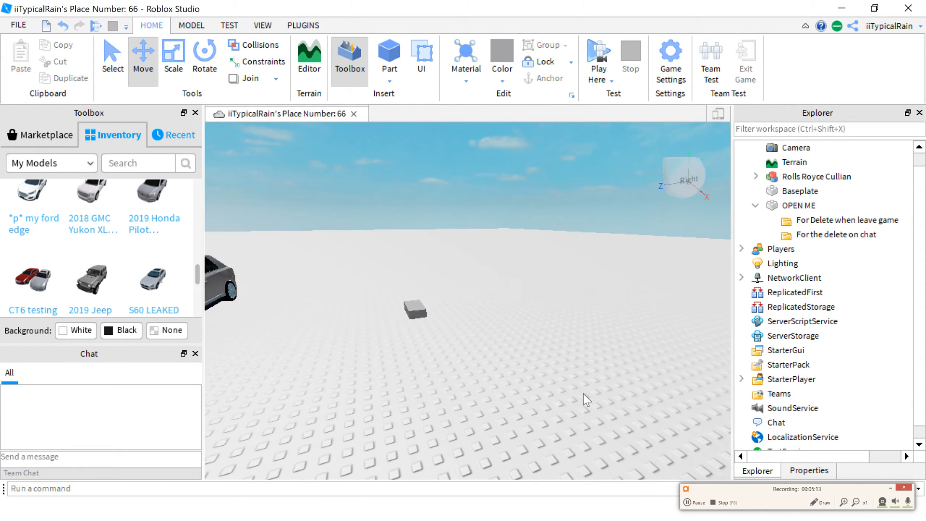
mouse_move(578, 428)
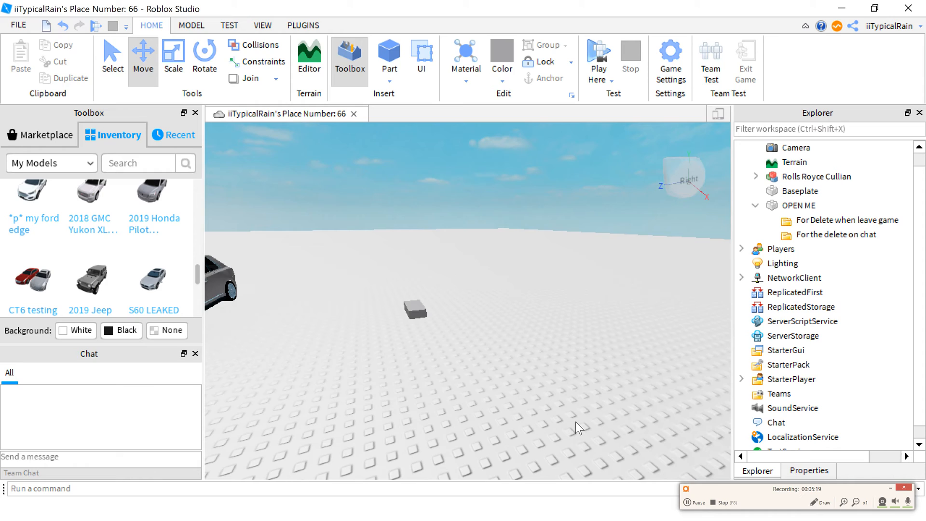
mouse_move(477, 185)
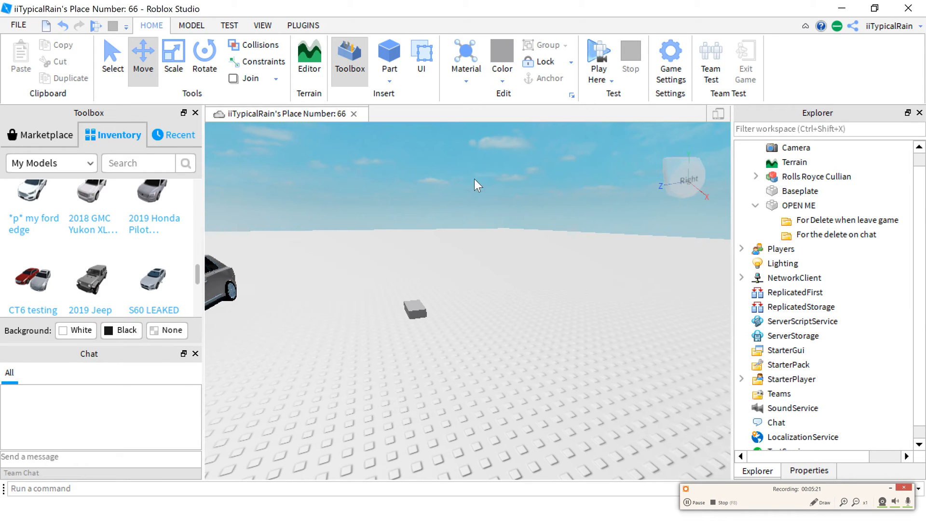
mouse_move(334, 251)
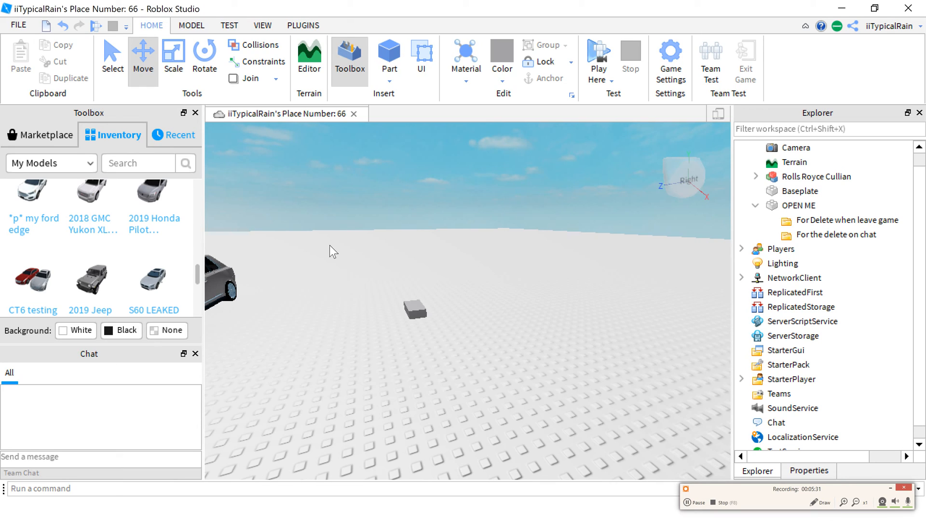
mouse_move(666, 449)
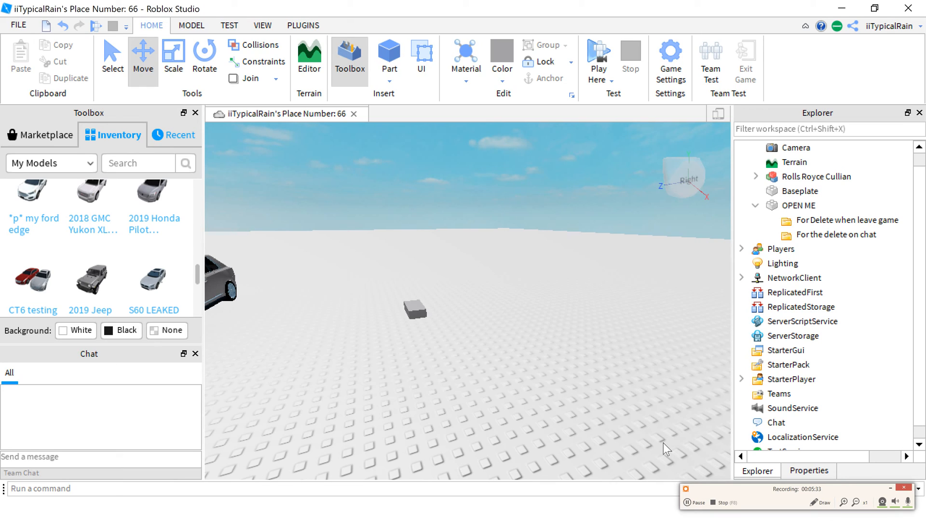